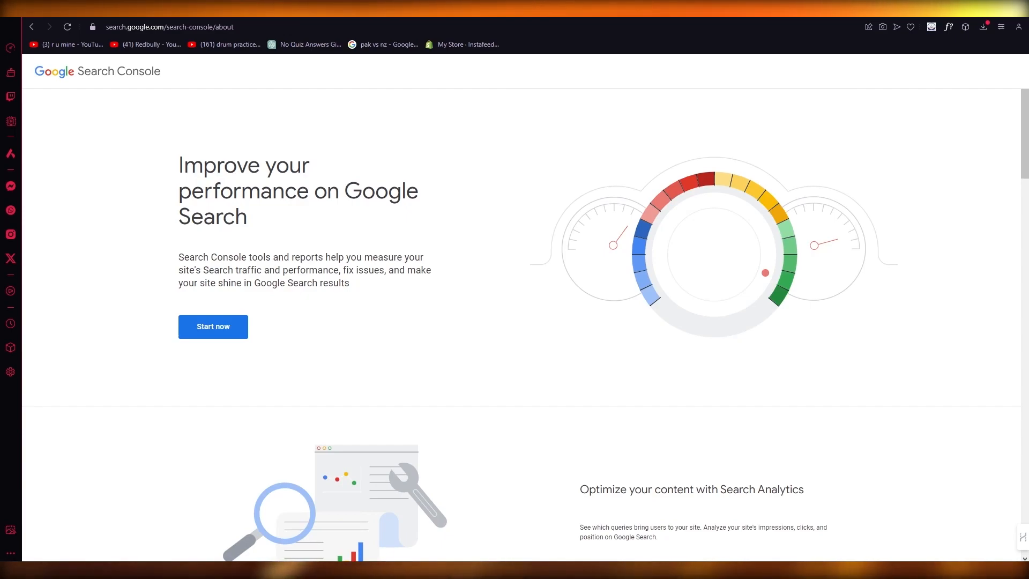
mouse_move(273, 182)
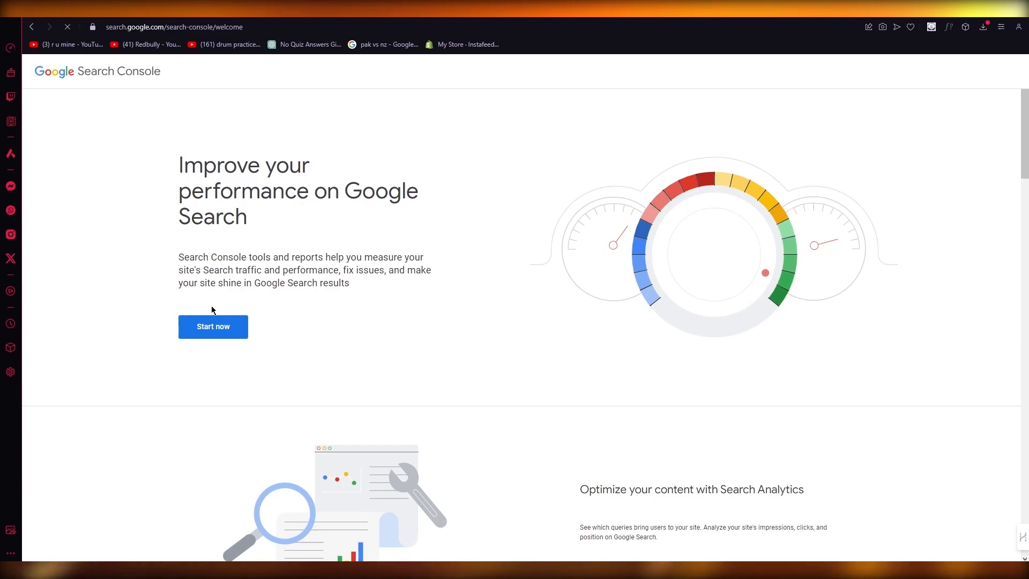
- Start Search Console setup from the about page to reach the property-type welcome screen
click(213, 327)
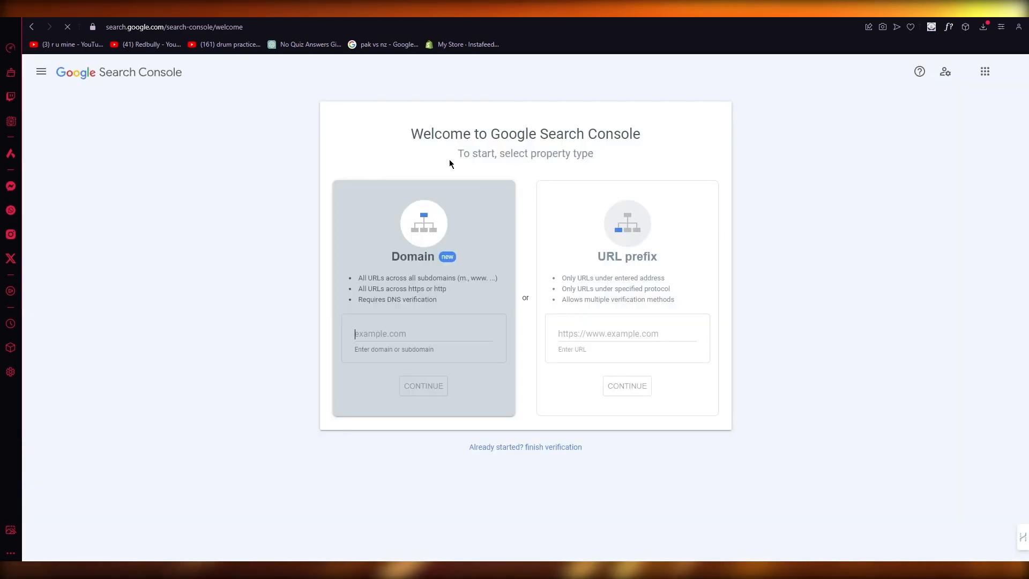
click(423, 334)
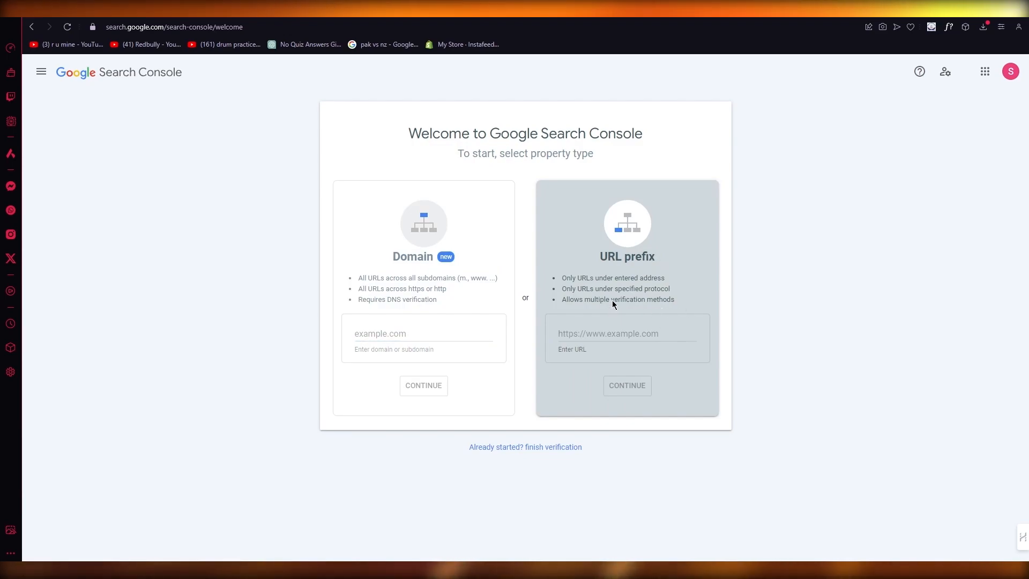
mouse_move(576, 309)
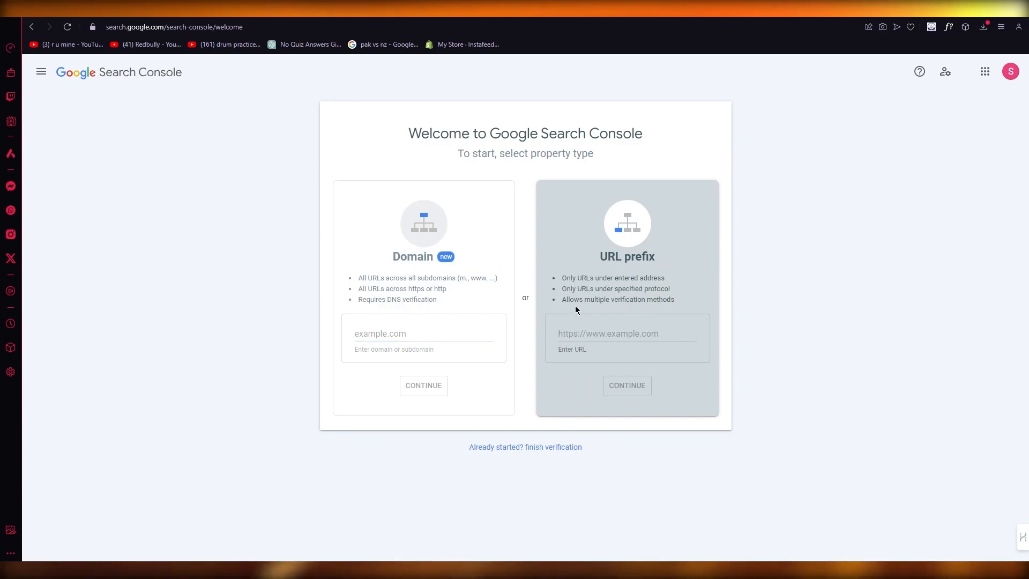
right_click(129, 27)
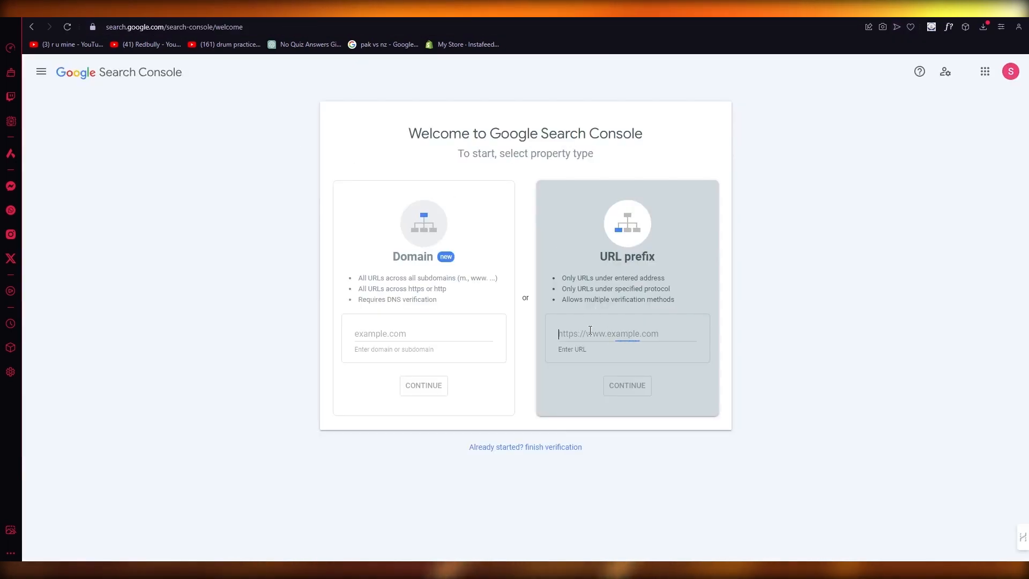
text(https://kokokp9u89.blogspot.com)
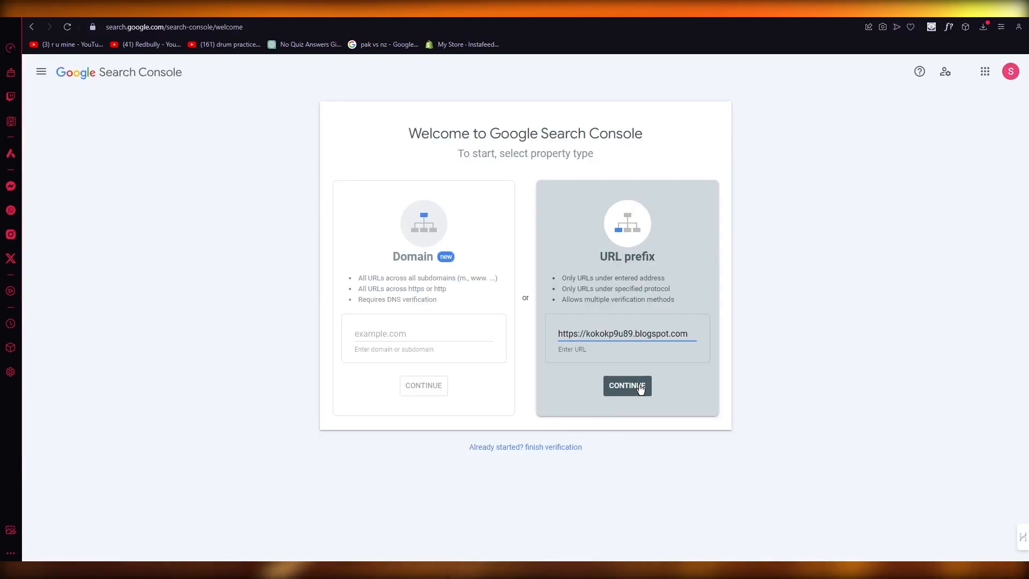
click(627, 386)
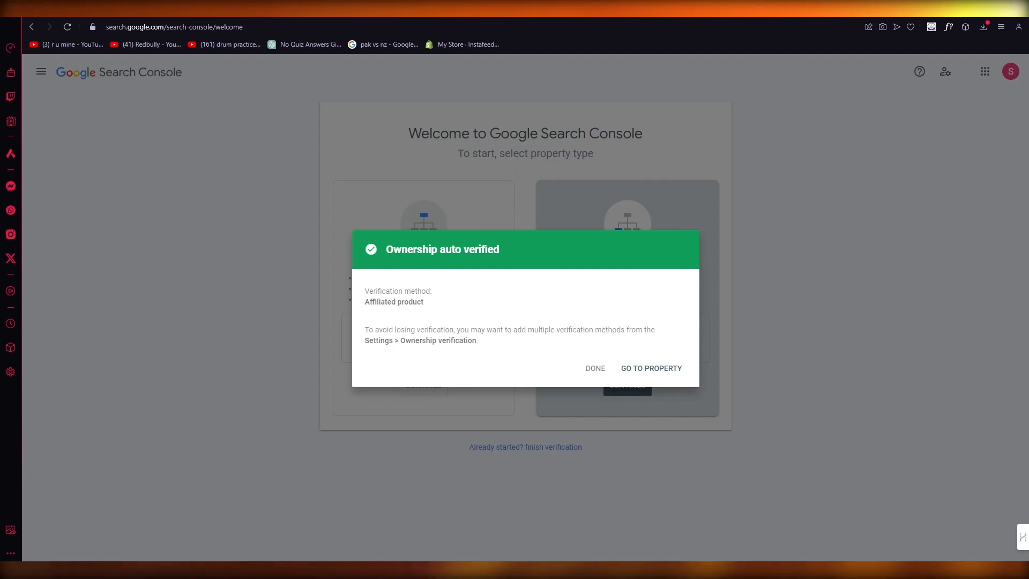
mouse_move(514, 315)
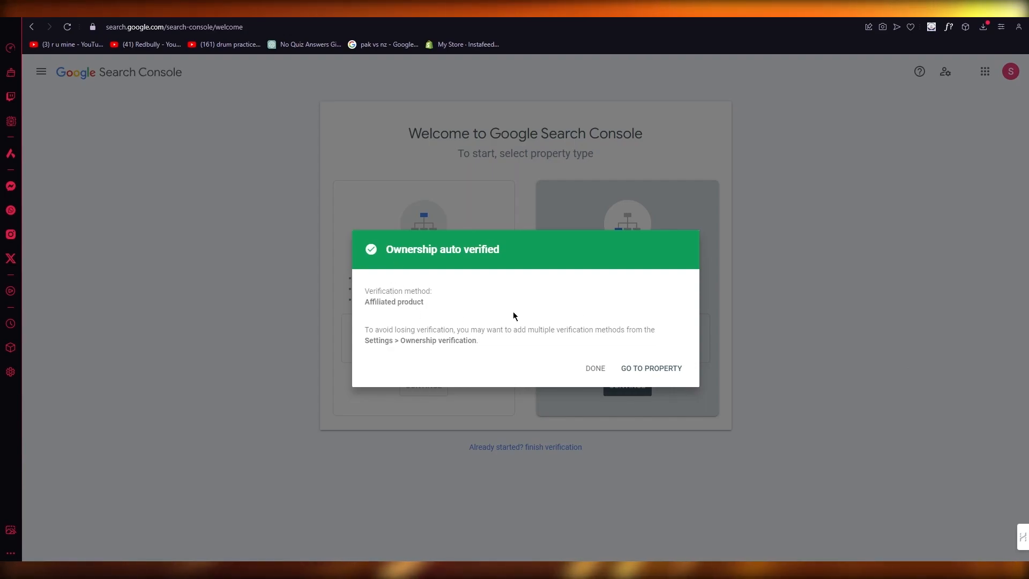
mouse_move(986, 338)
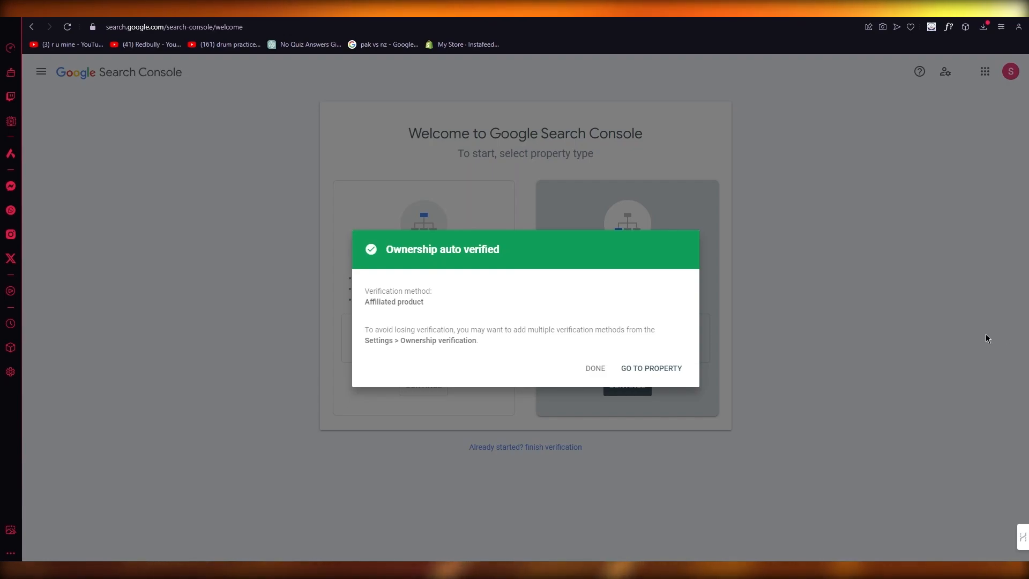
mouse_move(557, 328)
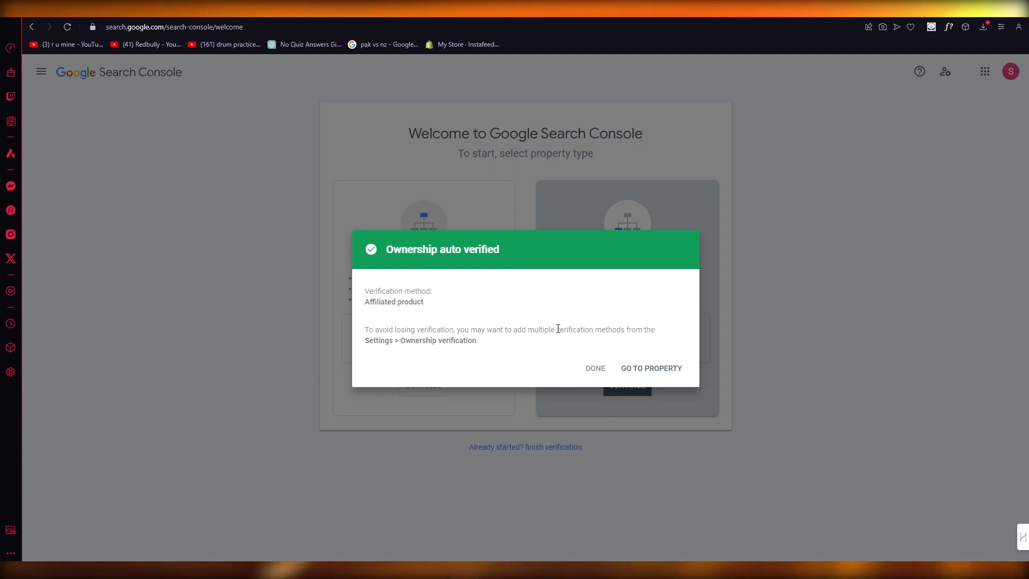
mouse_move(635, 371)
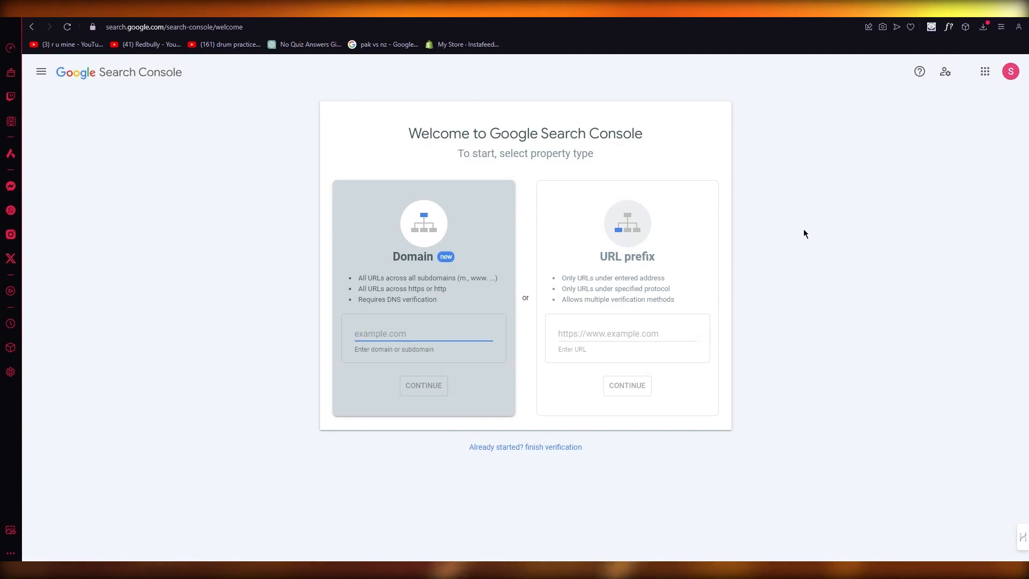
- Leave the Search Console welcome page for a fresh blank browser tab
click(422, 333)
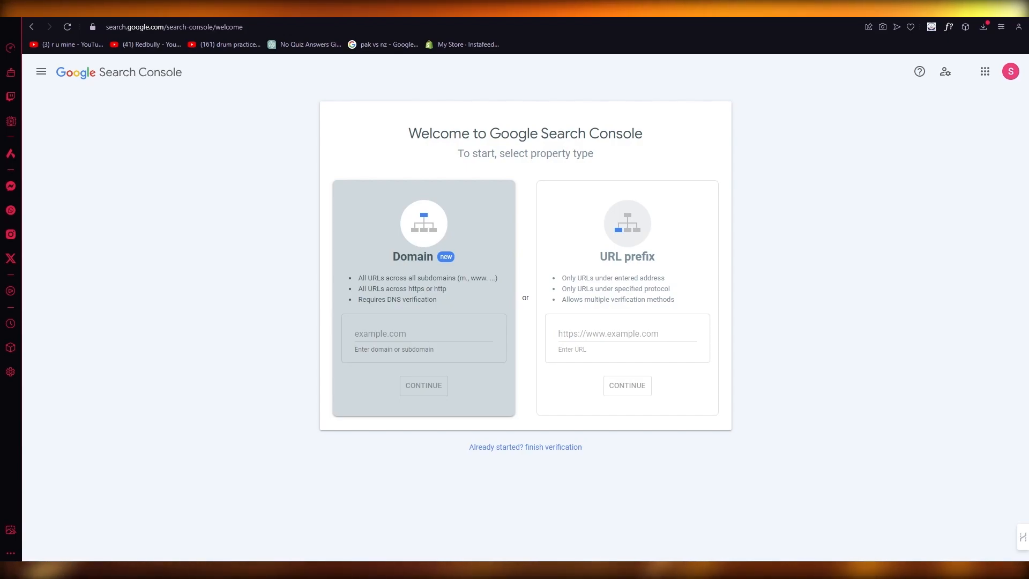
click(602, 333)
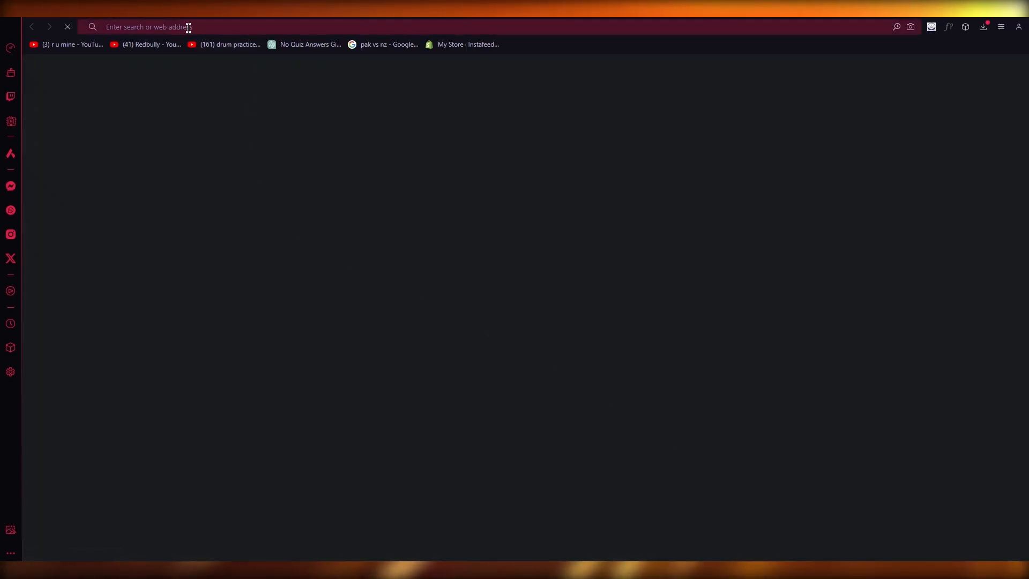
text(www.inboxdollars.com)
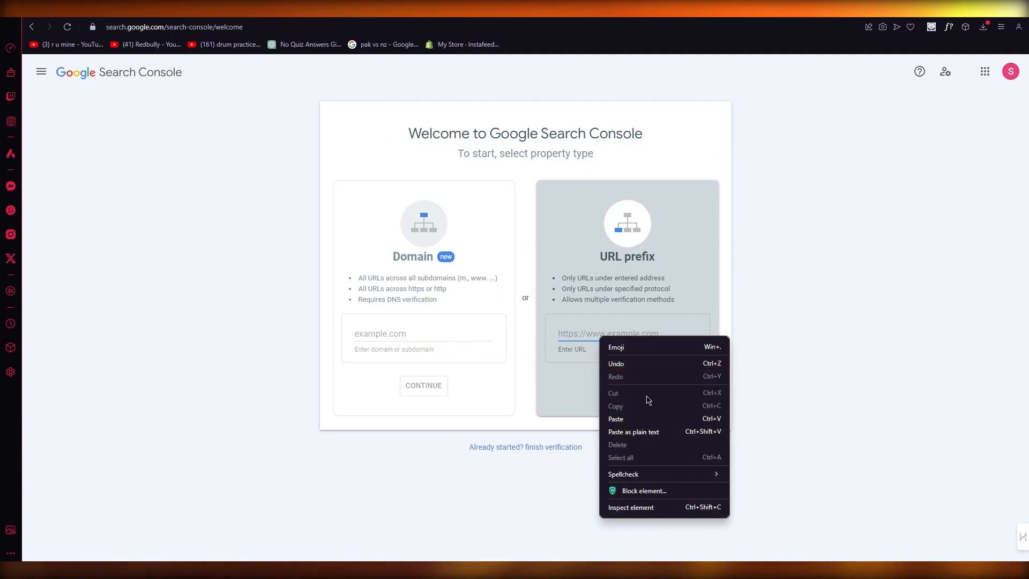
click(627, 385)
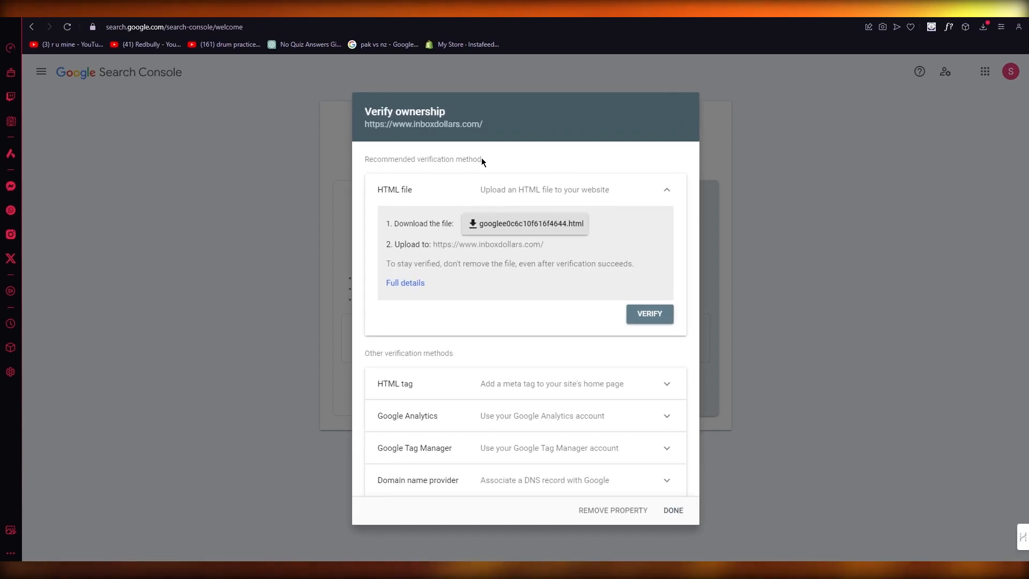
mouse_move(457, 187)
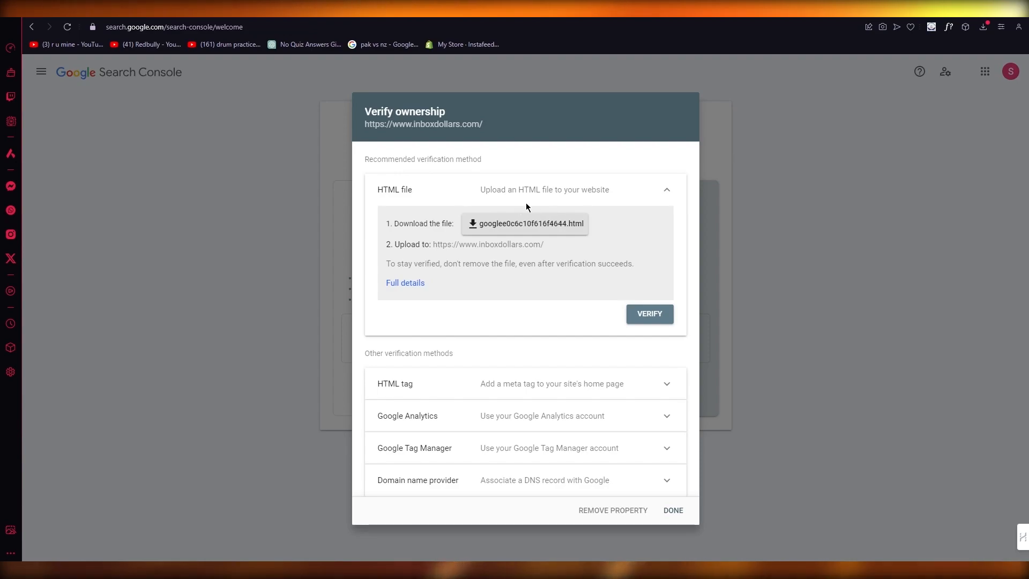
mouse_move(572, 237)
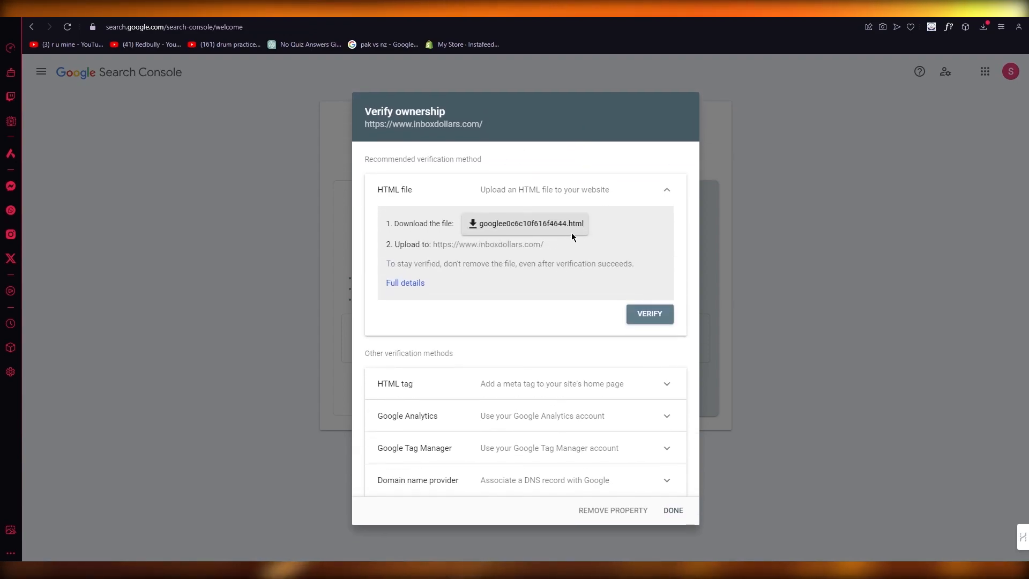
mouse_move(518, 230)
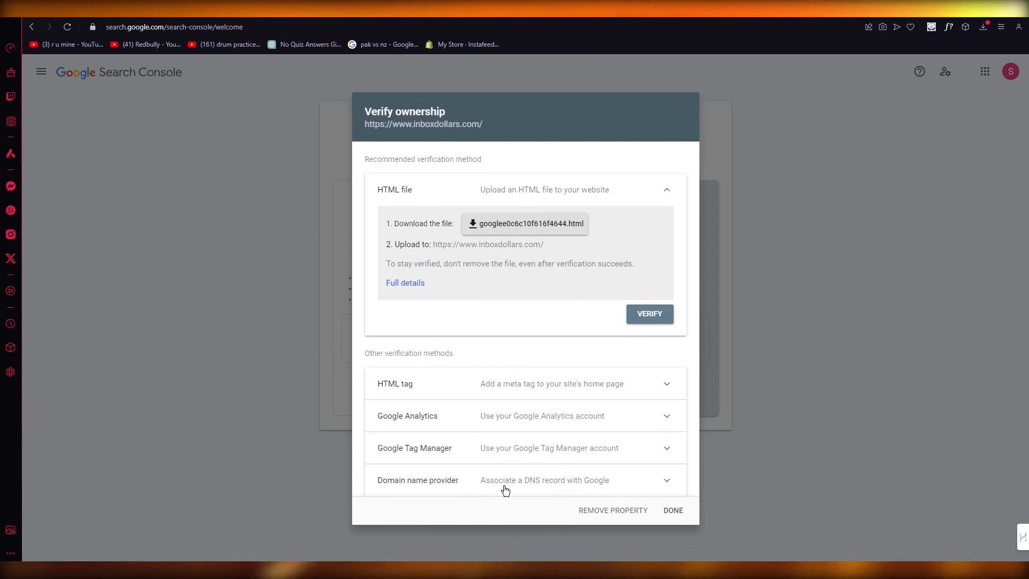
mouse_move(560, 437)
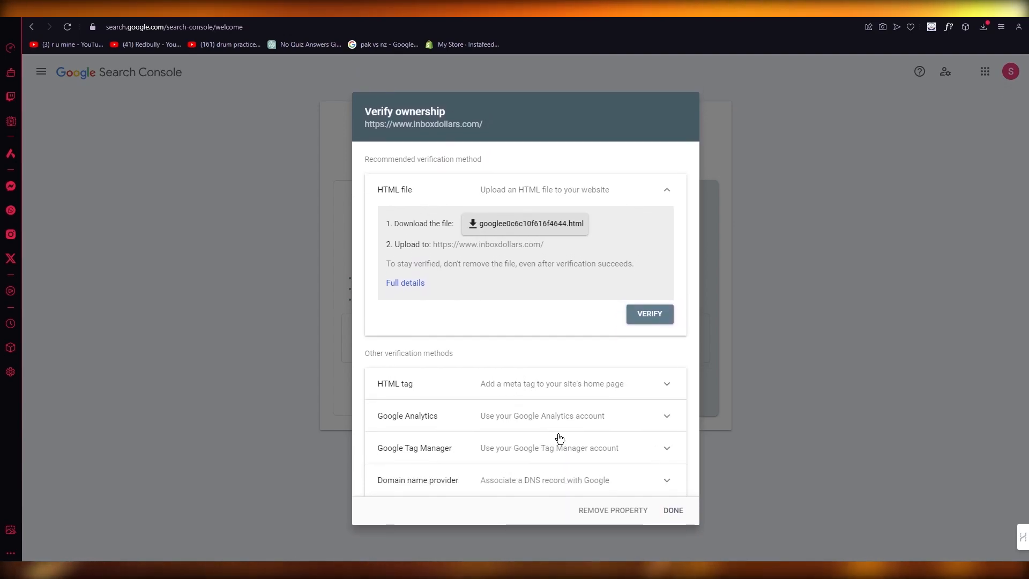